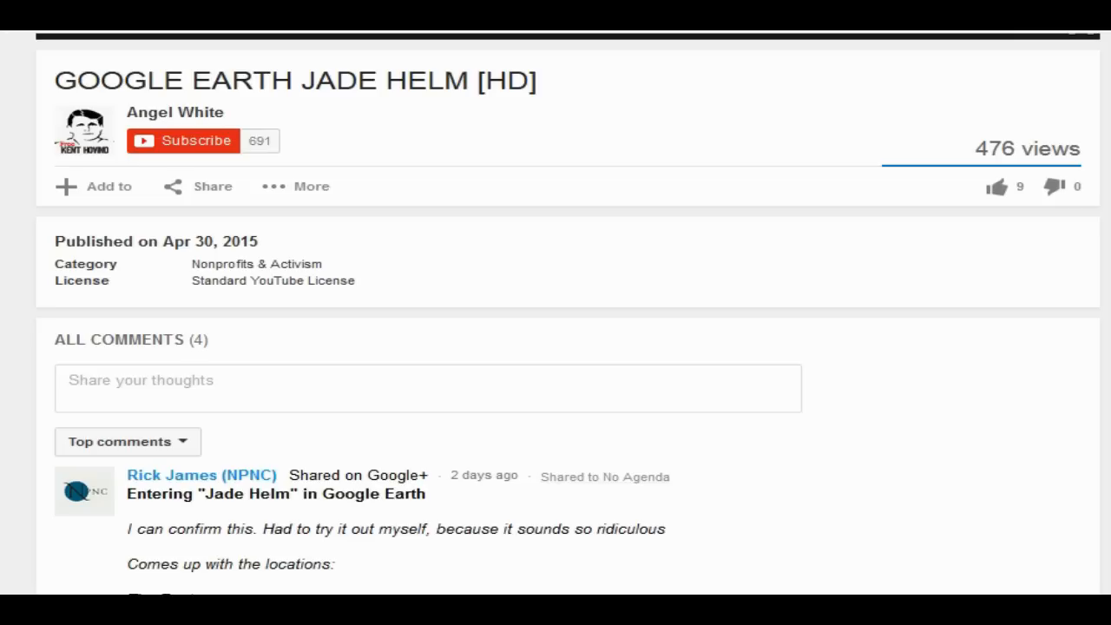
{"action": "scroll", "scroll_direction": "down", "scroll_amount": 3}
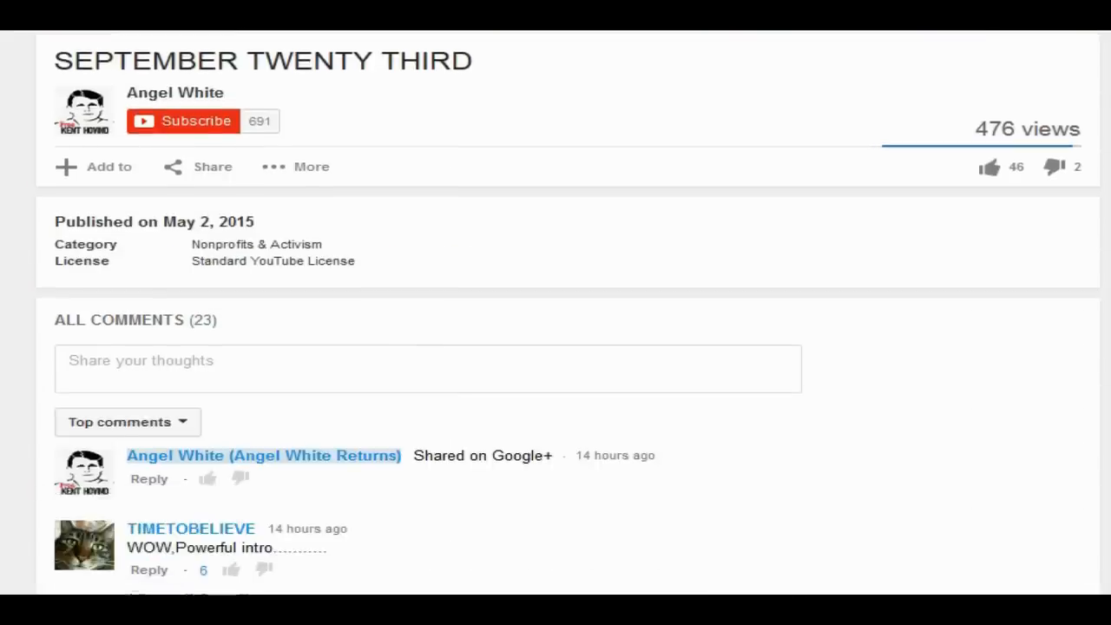
{"action": "scroll", "scroll_direction": "down", "scroll_amount": 3}
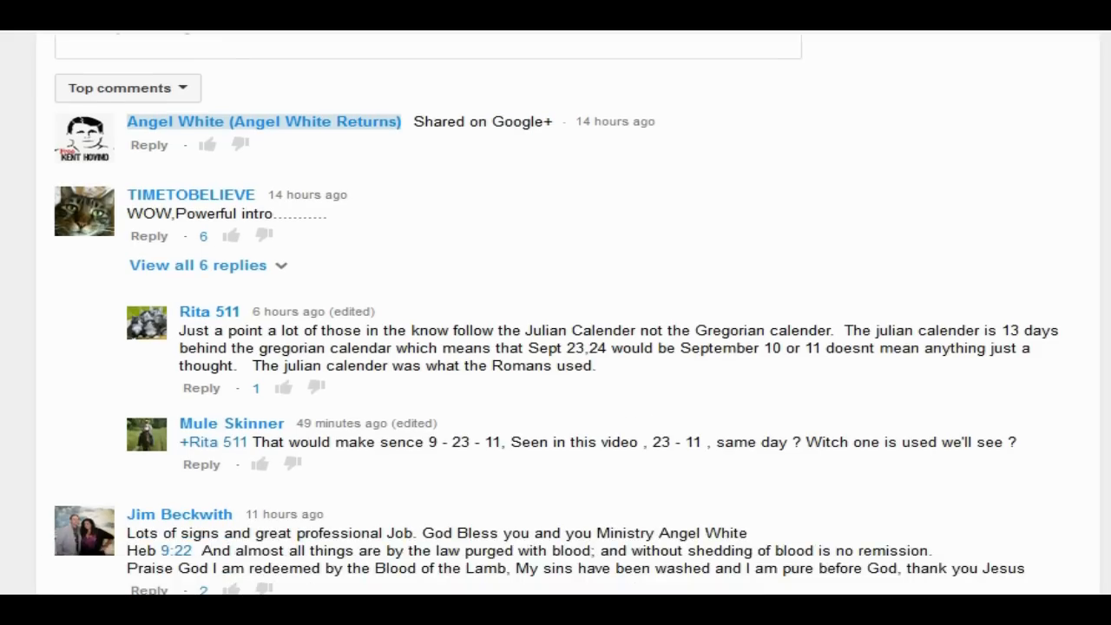
{"action": "scroll", "scroll_direction": "down", "scroll_amount": 3}
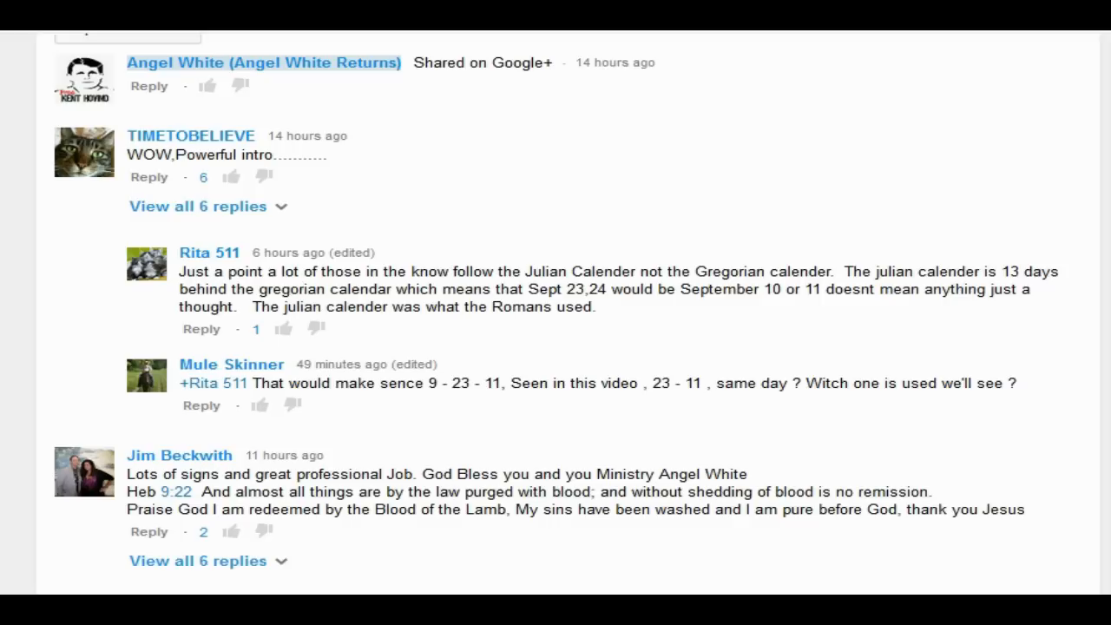